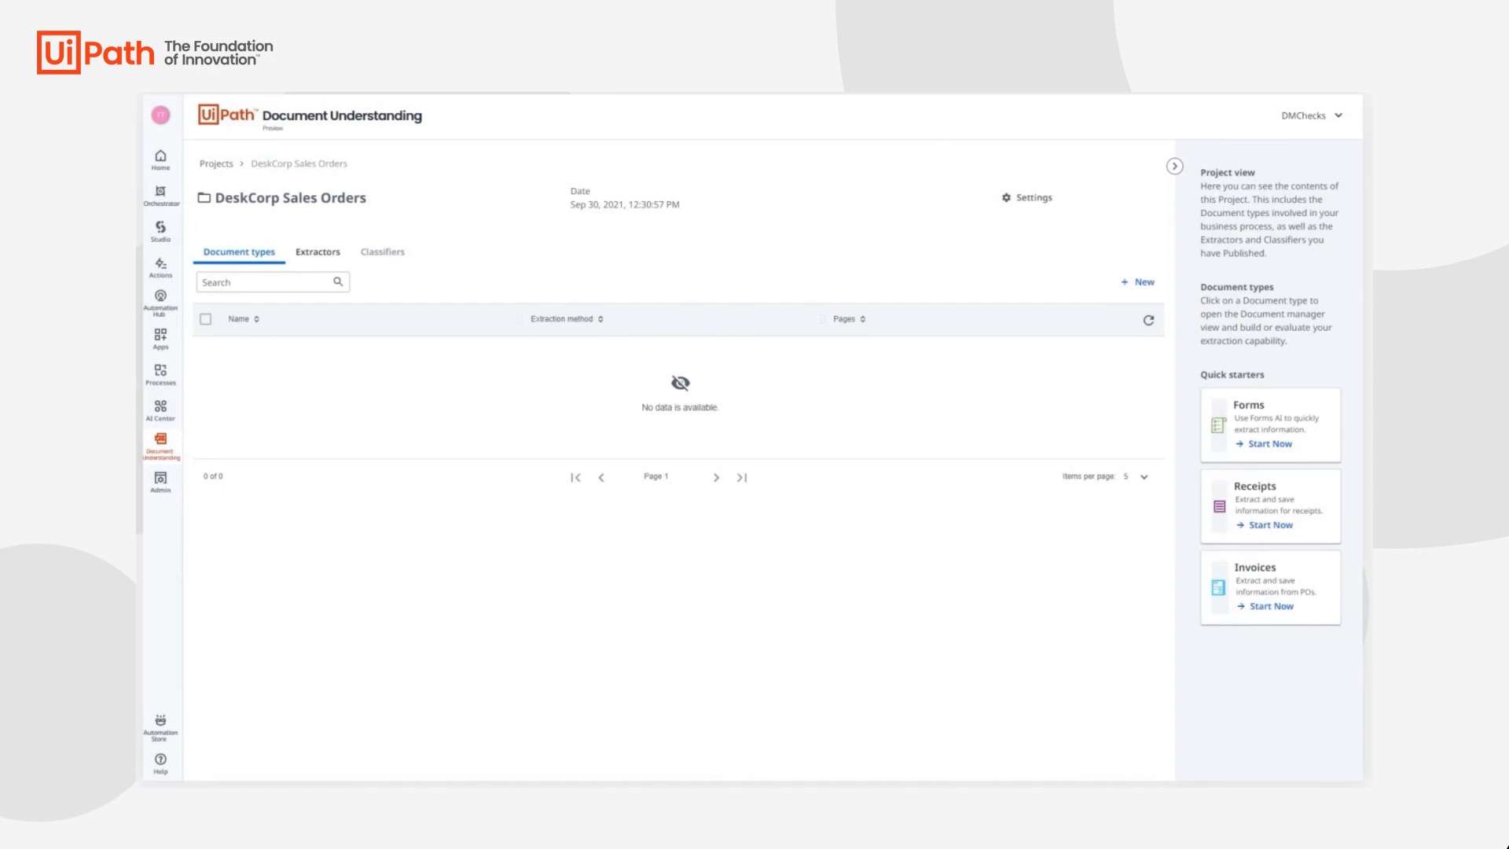
Create a new Forms AI document type named Sales Order and save it
left_click(1139, 281)
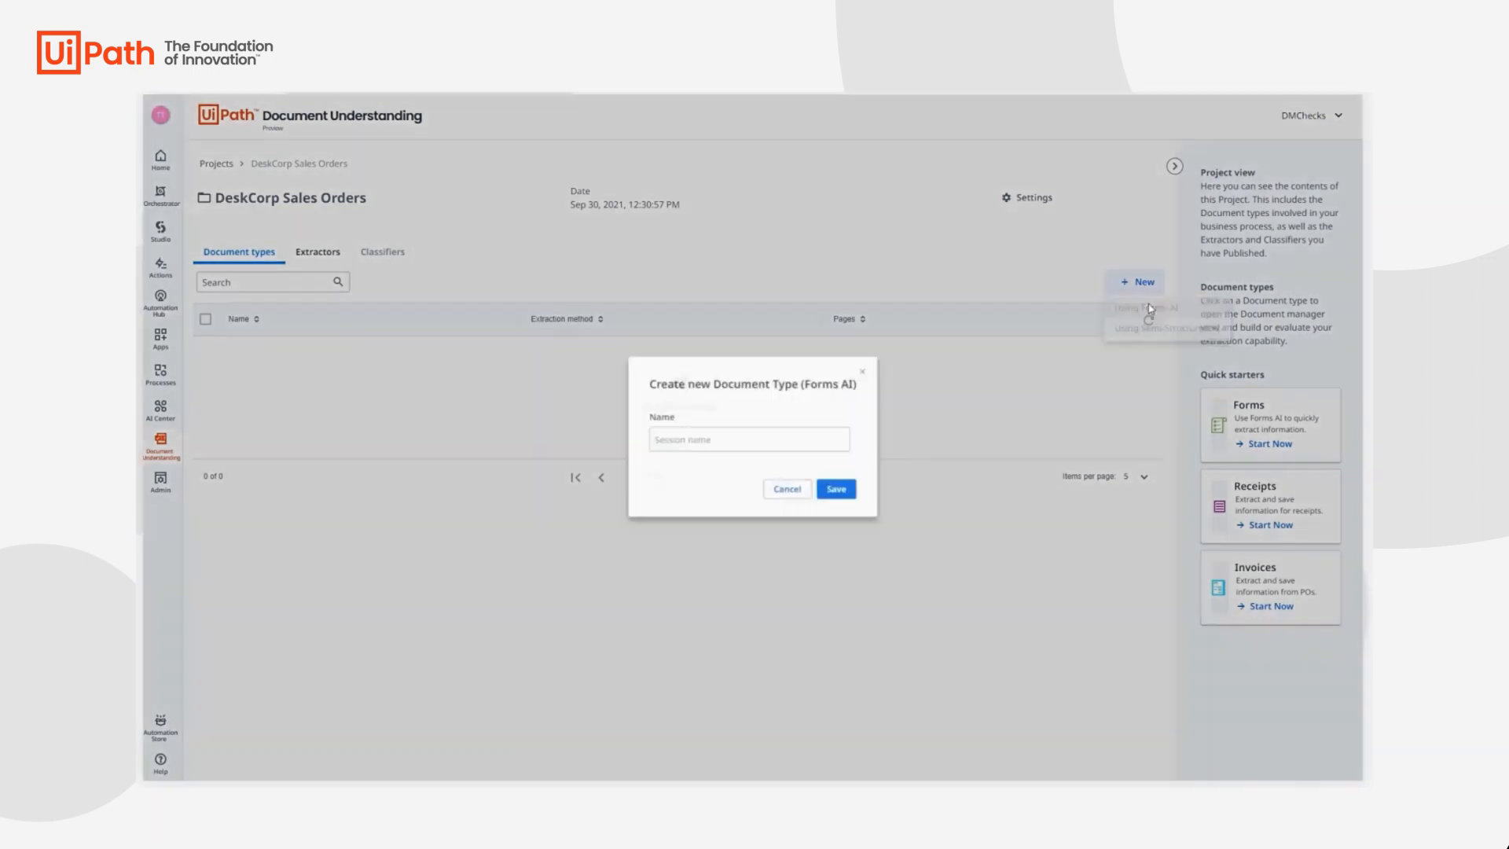
type("Sales Ord")
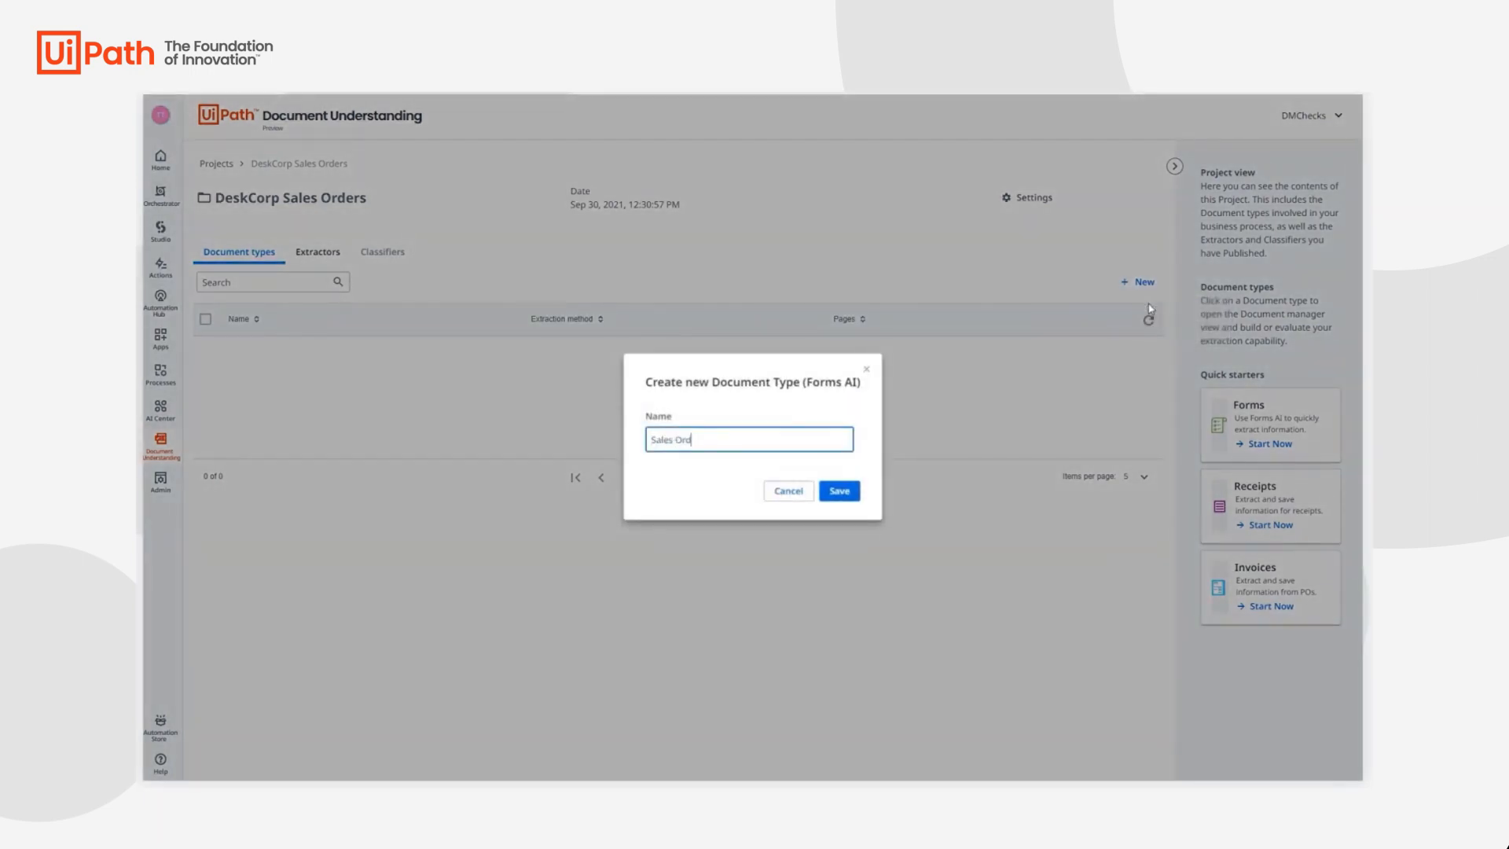
left_click(838, 490)
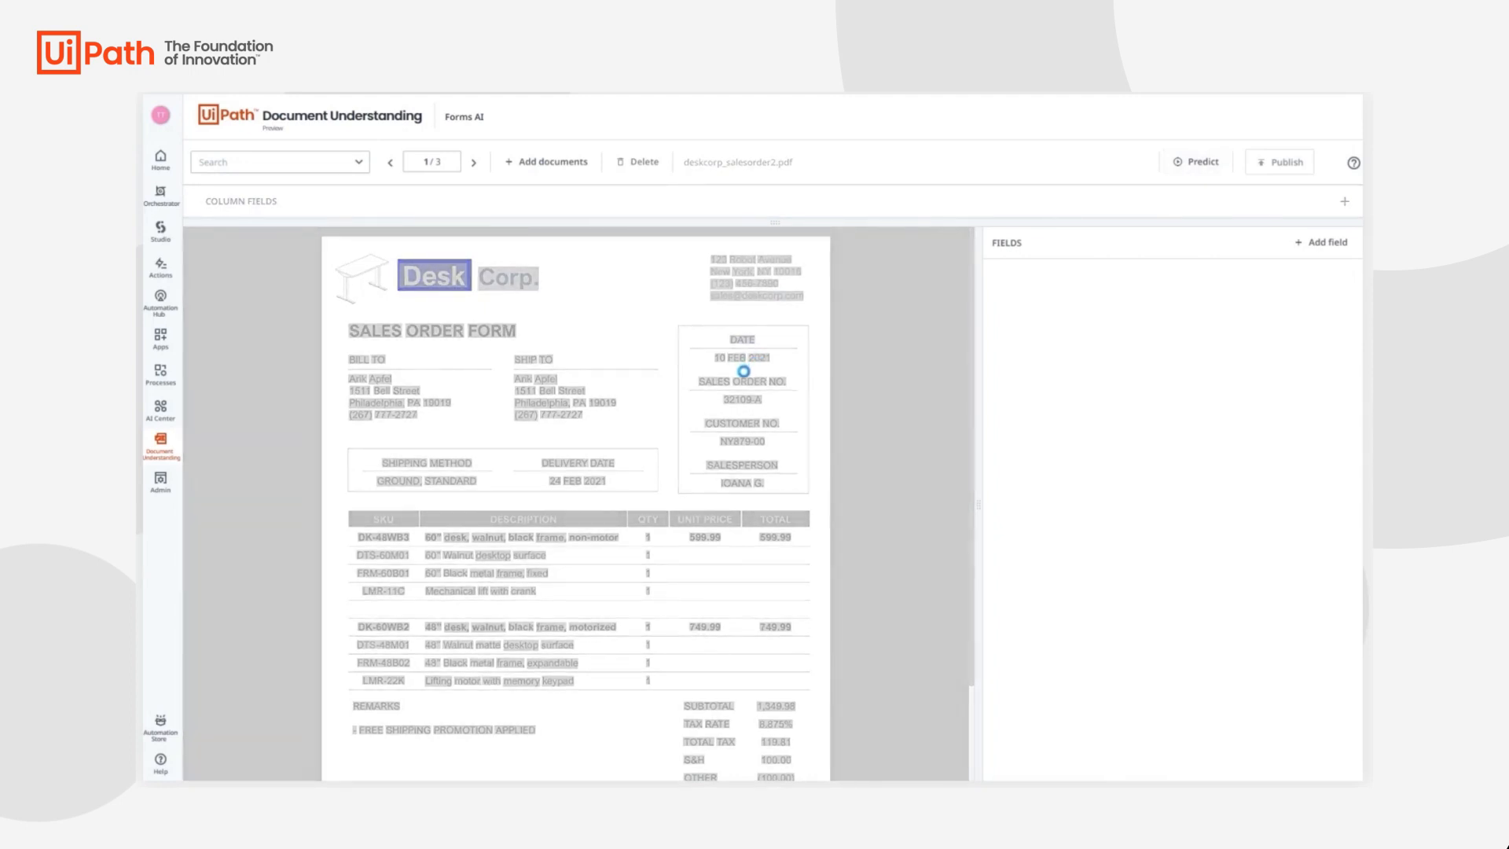
Label 24 FEB 2021 as the delivery-date value on the first form
left_click(1196, 160)
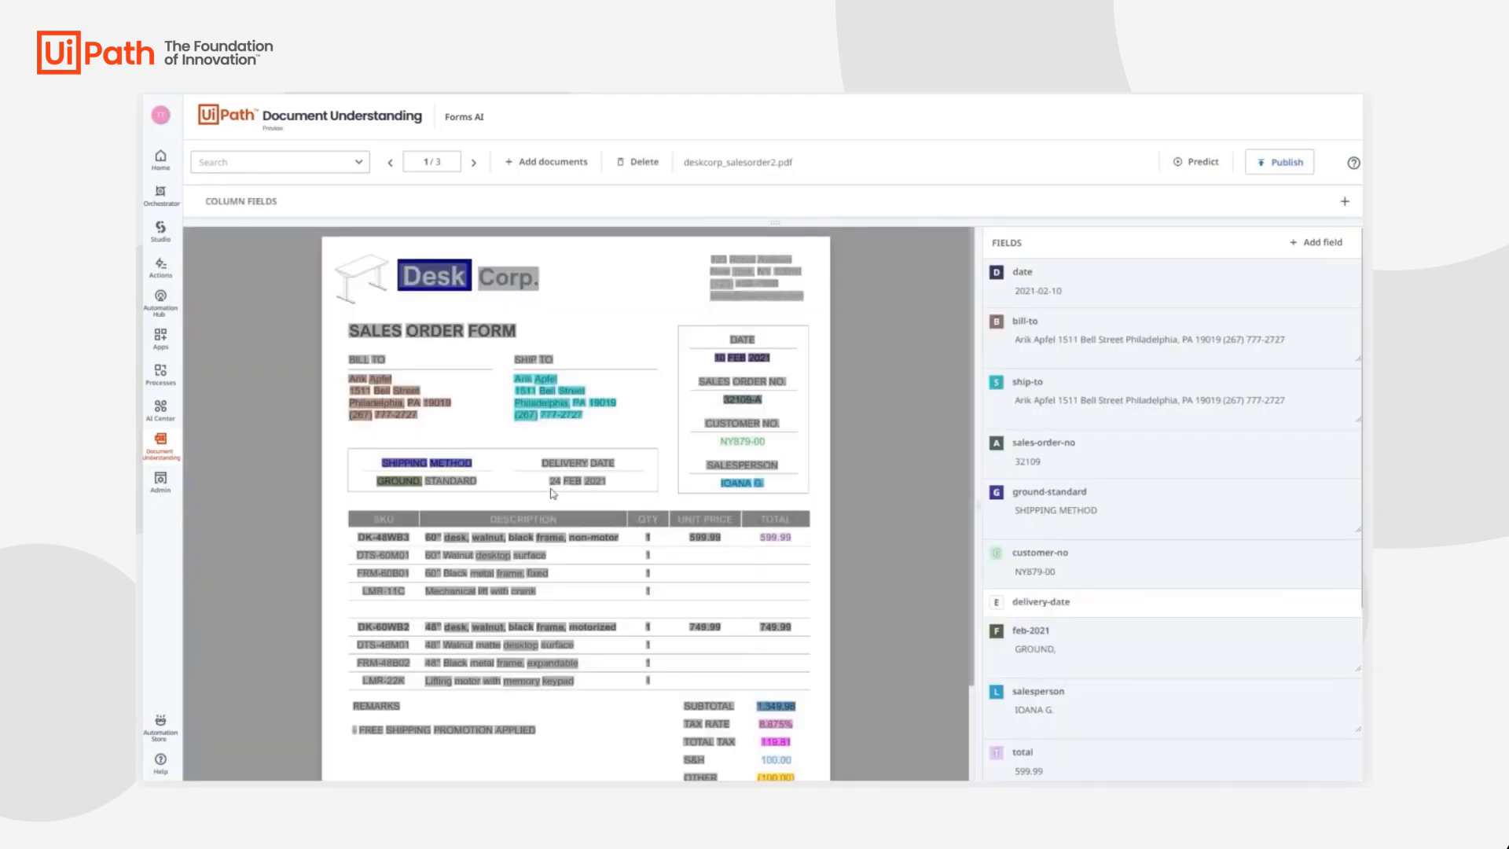
left_click(577, 481)
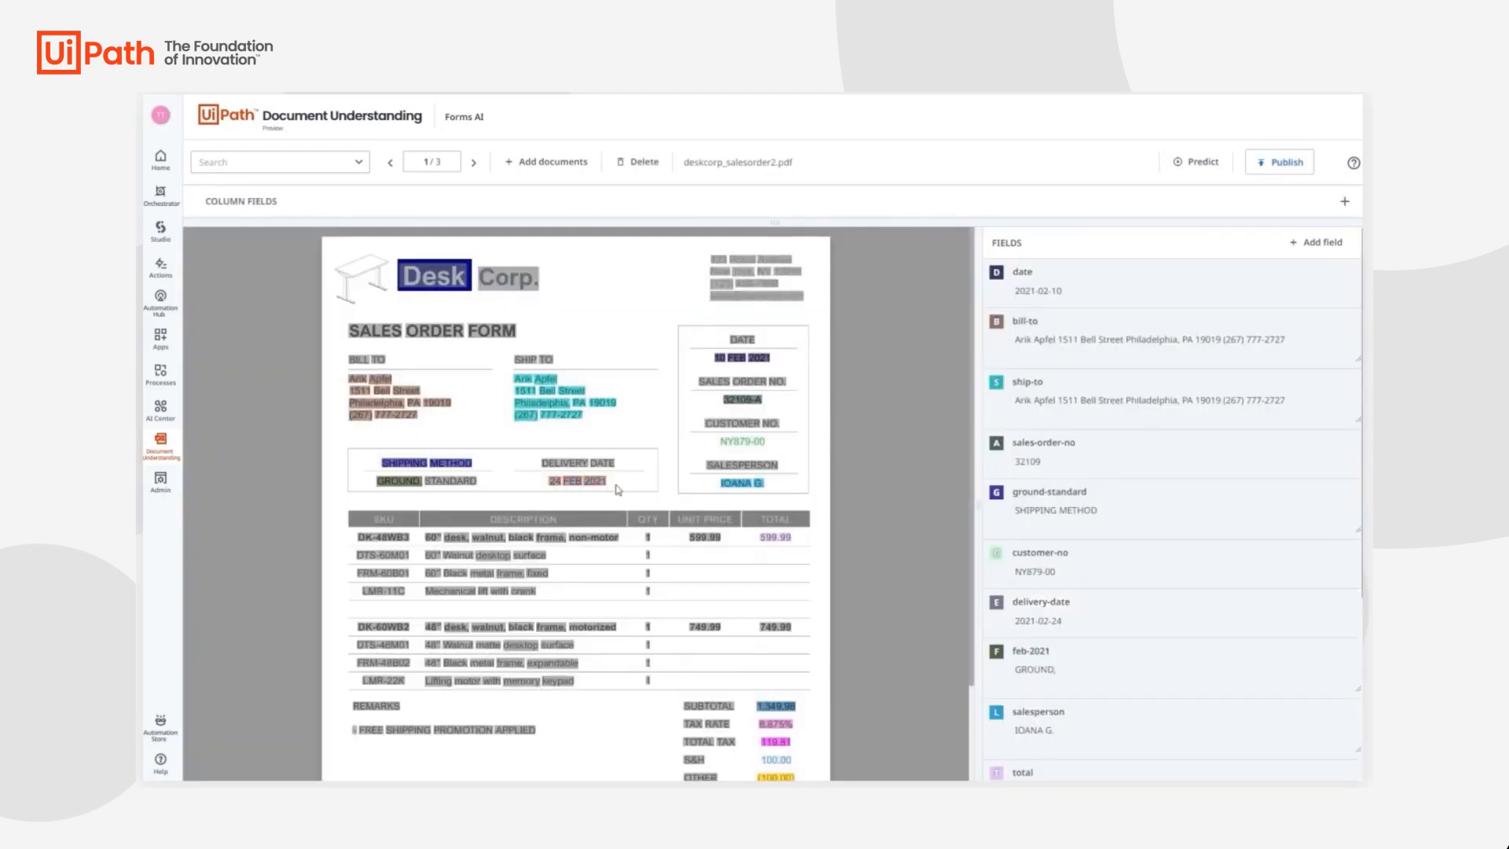
Delete the stray ground-standard and feb-2021 fields via their settings
left_click(1048, 492)
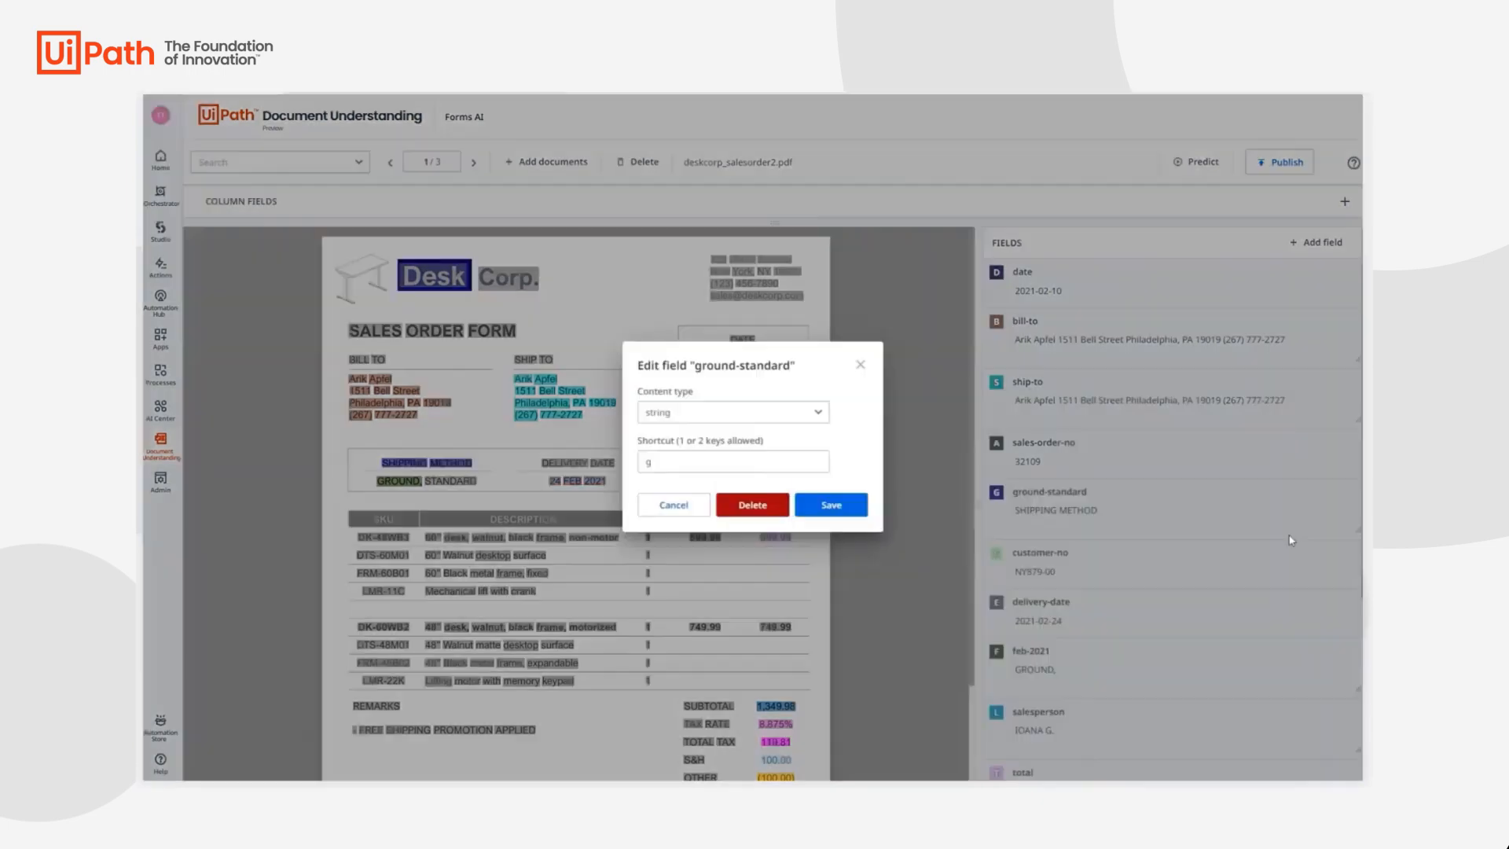
left_click(830, 504)
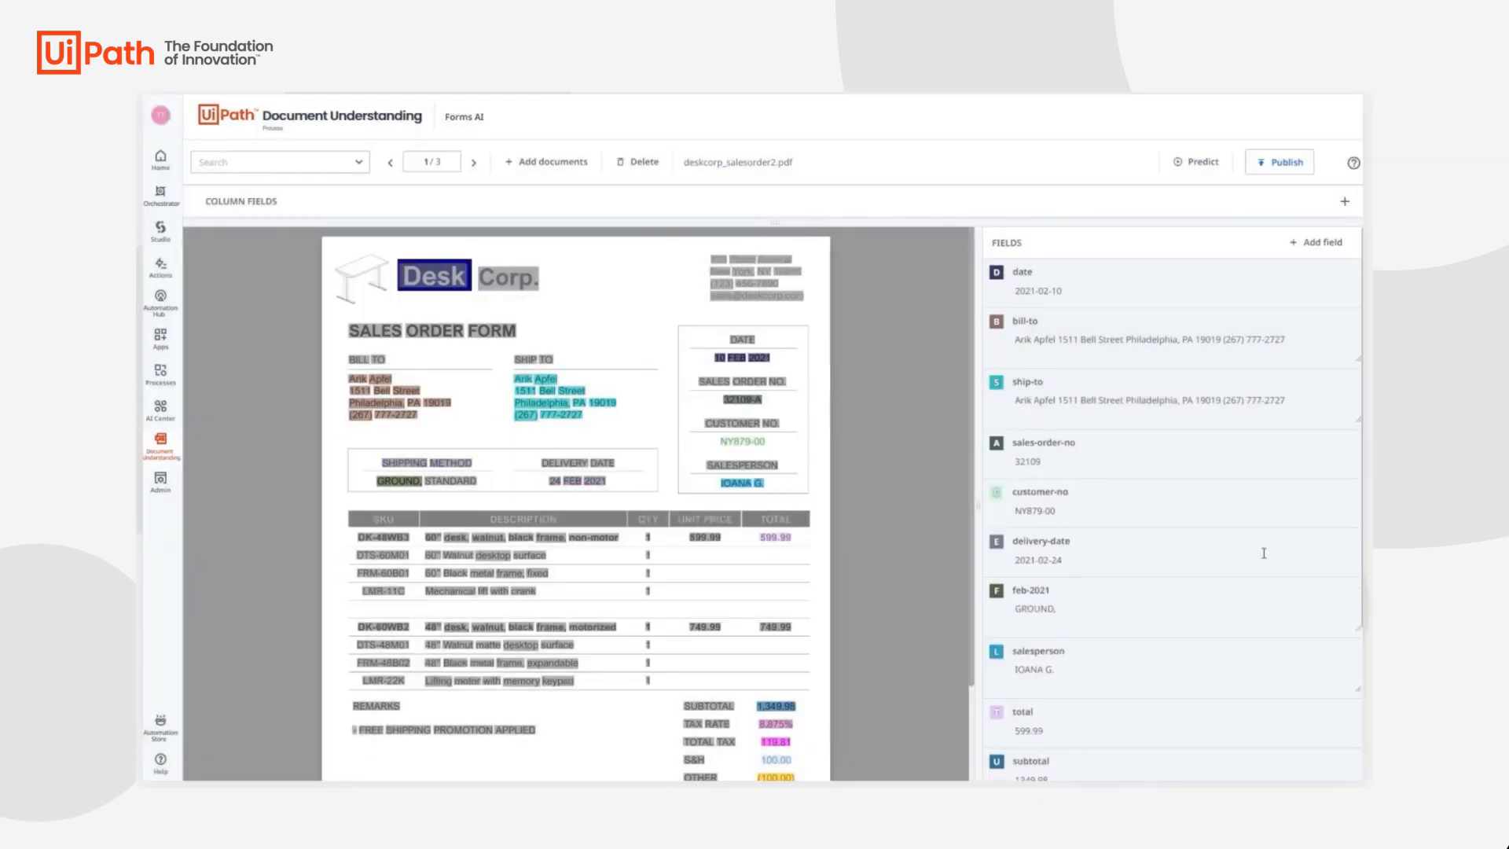
left_click(1031, 590)
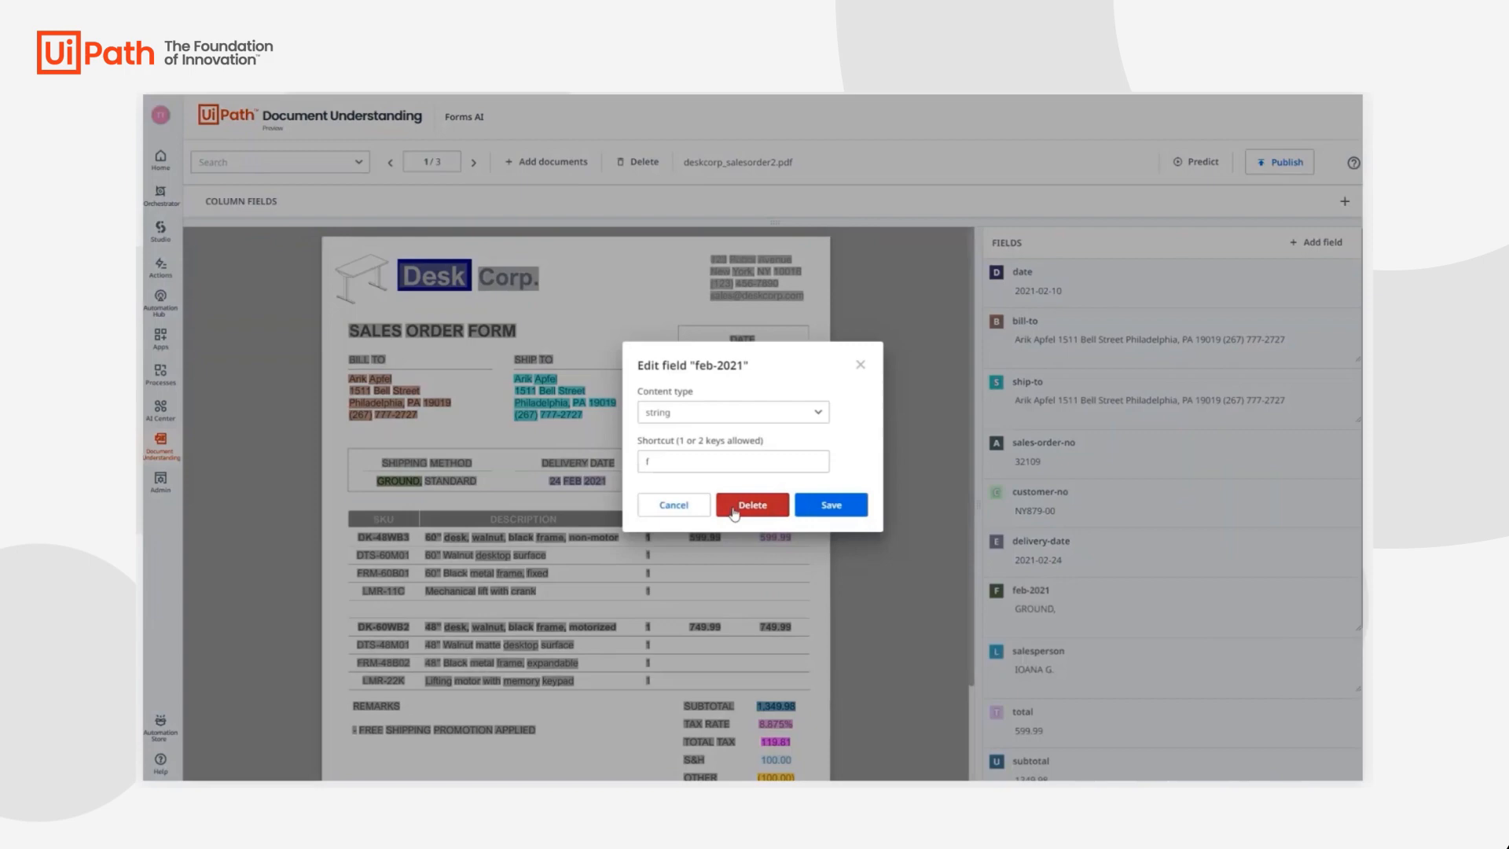
left_click(752, 504)
type("descr")
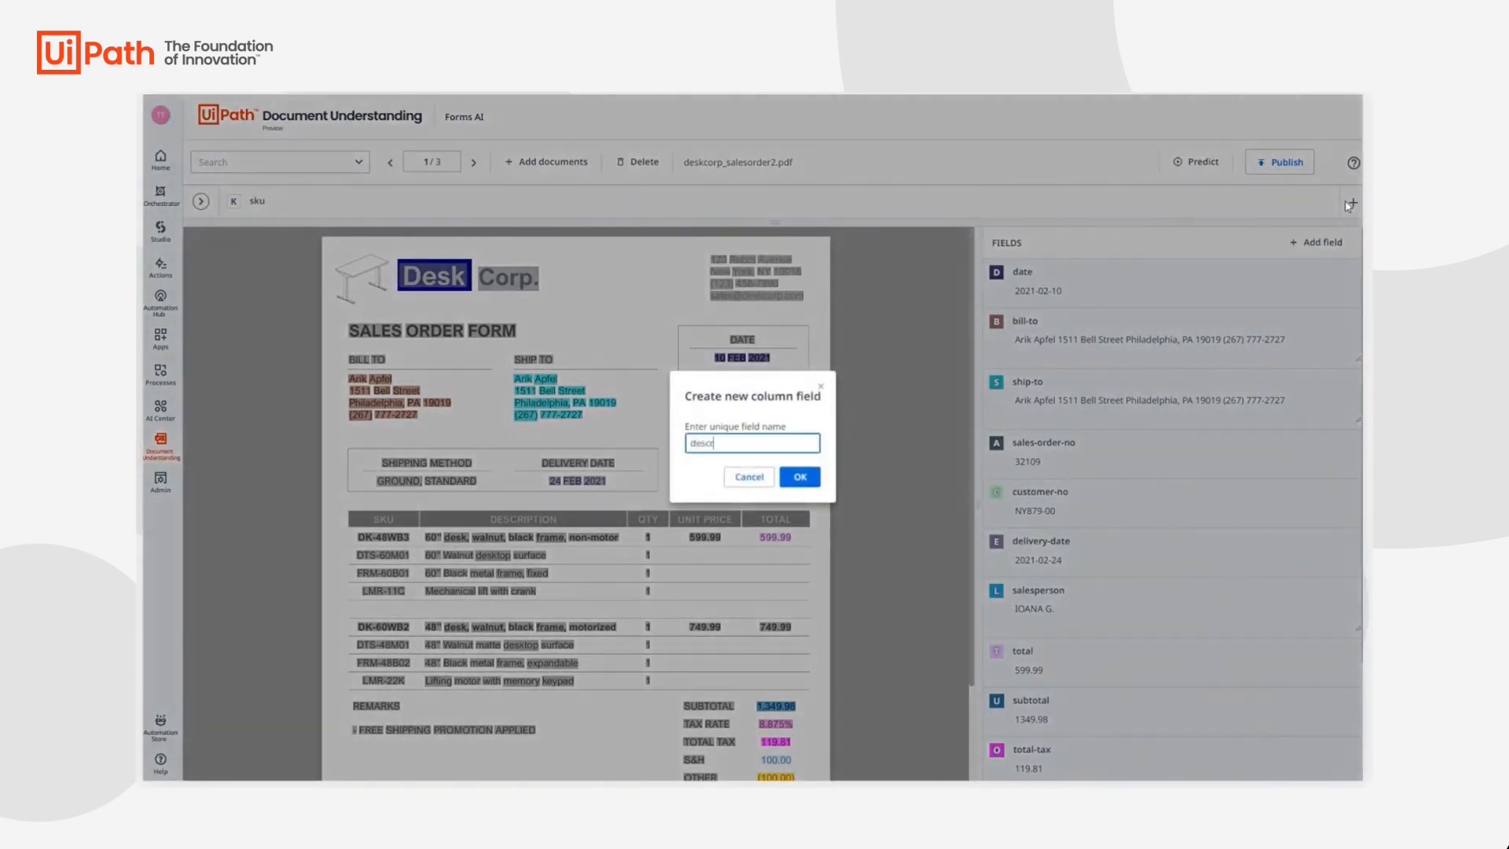
Add the description column, capture the line items, collapse the table and go to form 2
left_click(798, 476)
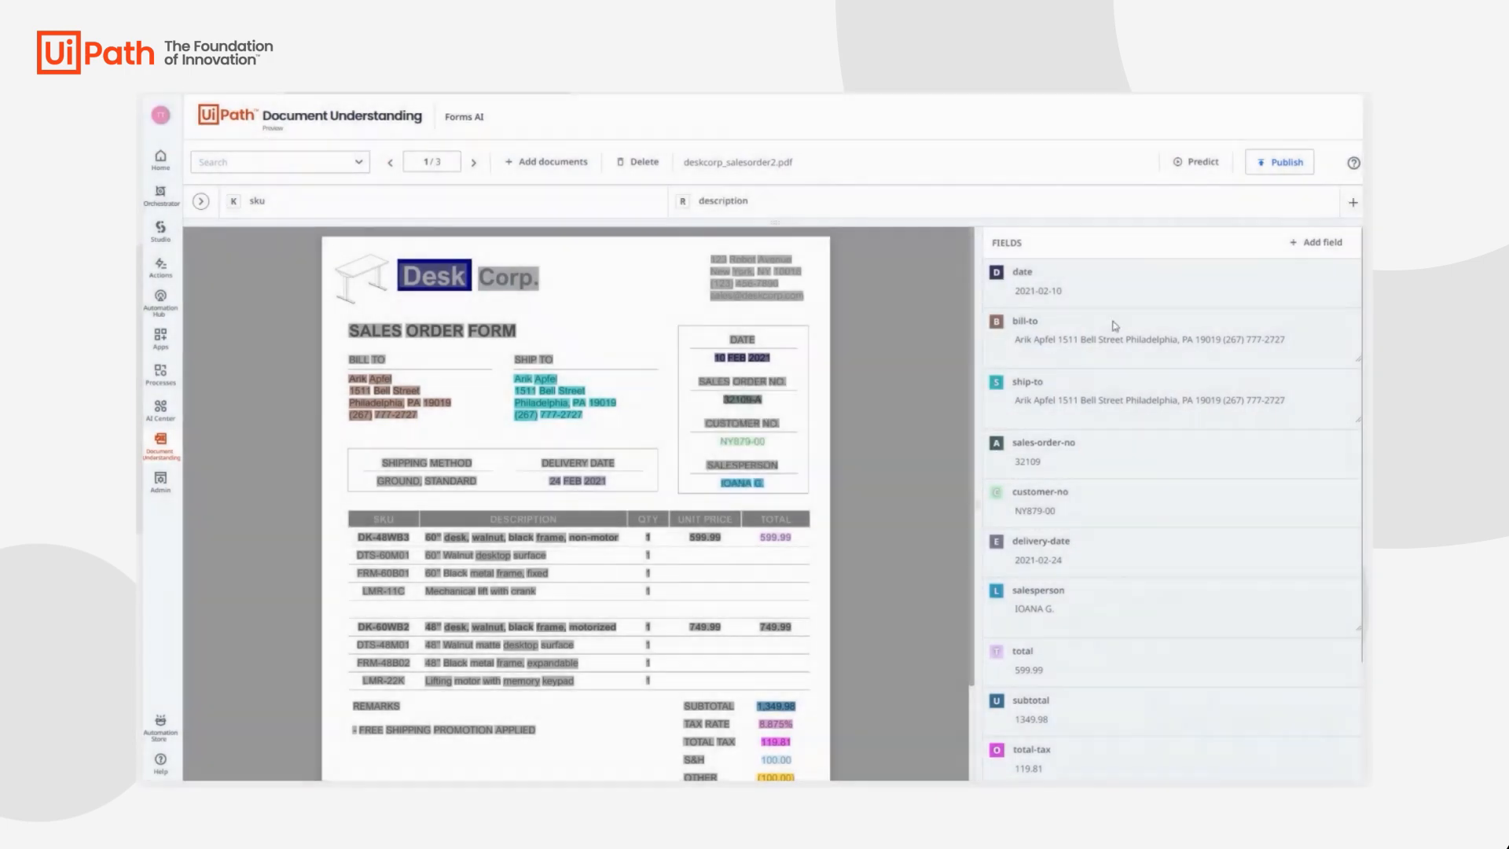
left_click(1352, 201)
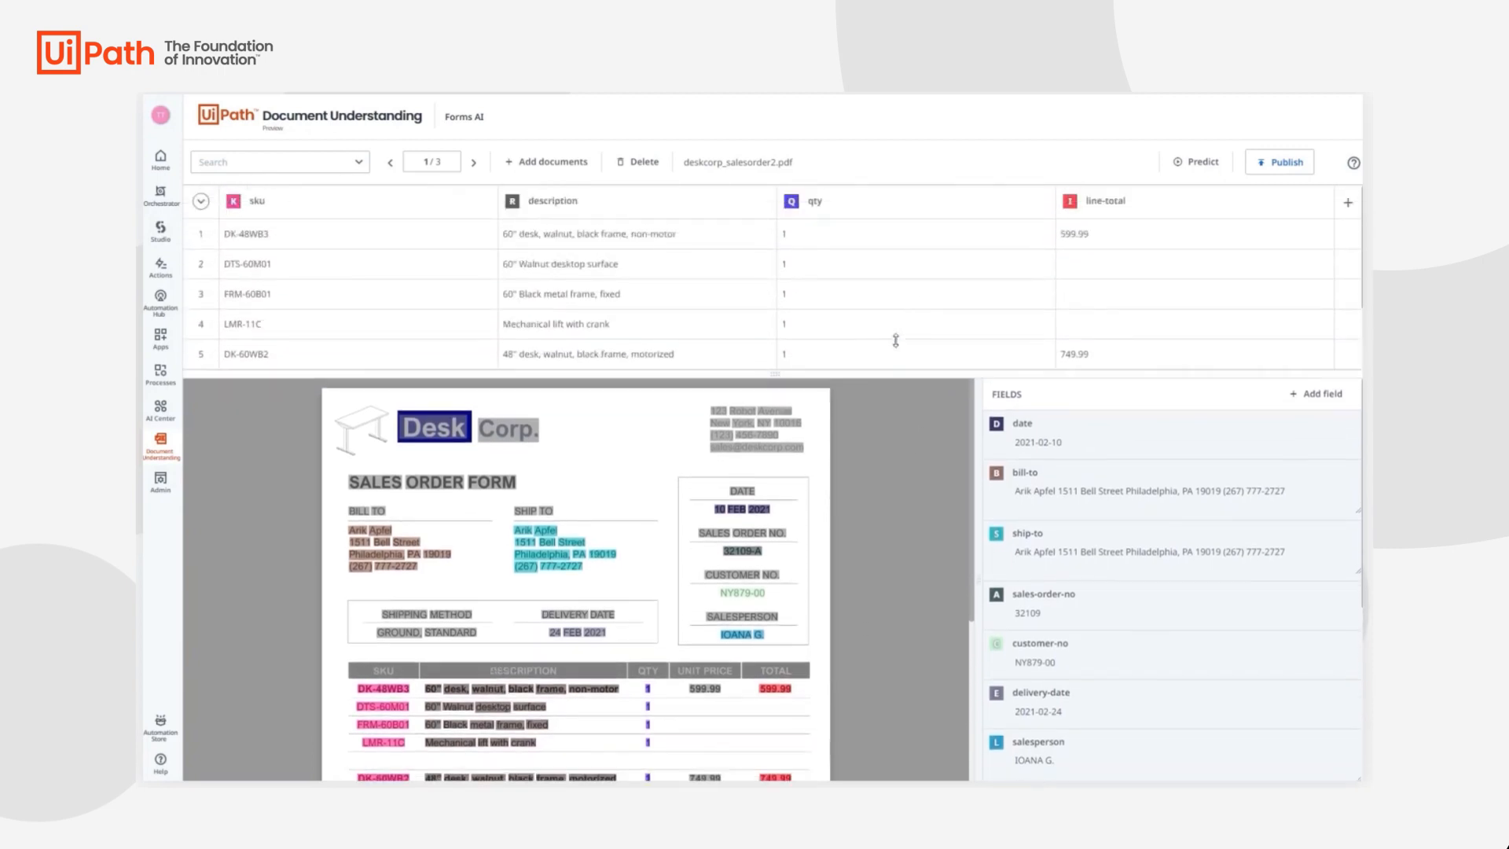
left_click(200, 201)
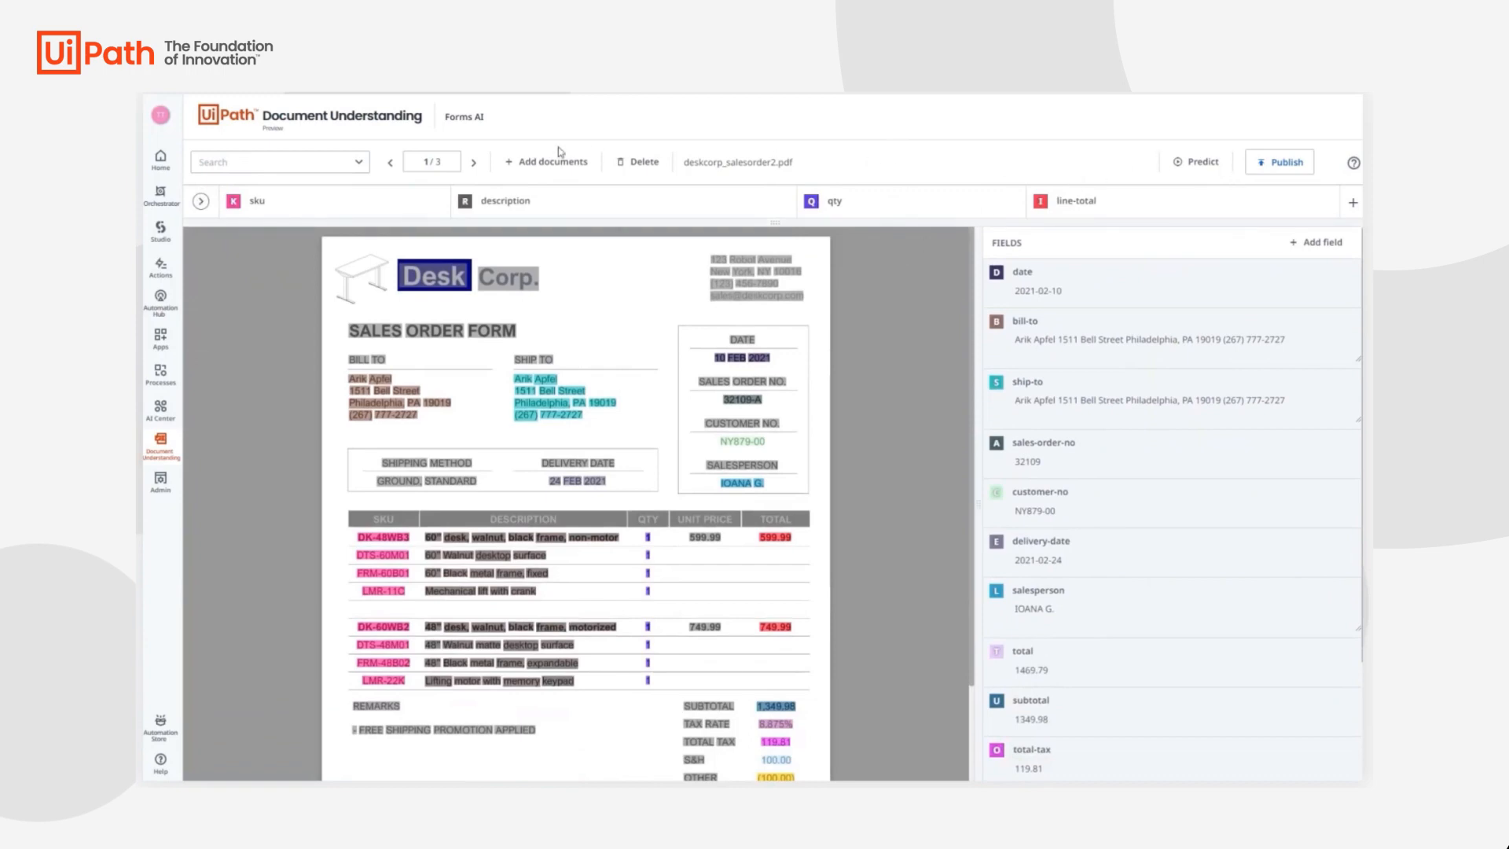
left_click(473, 162)
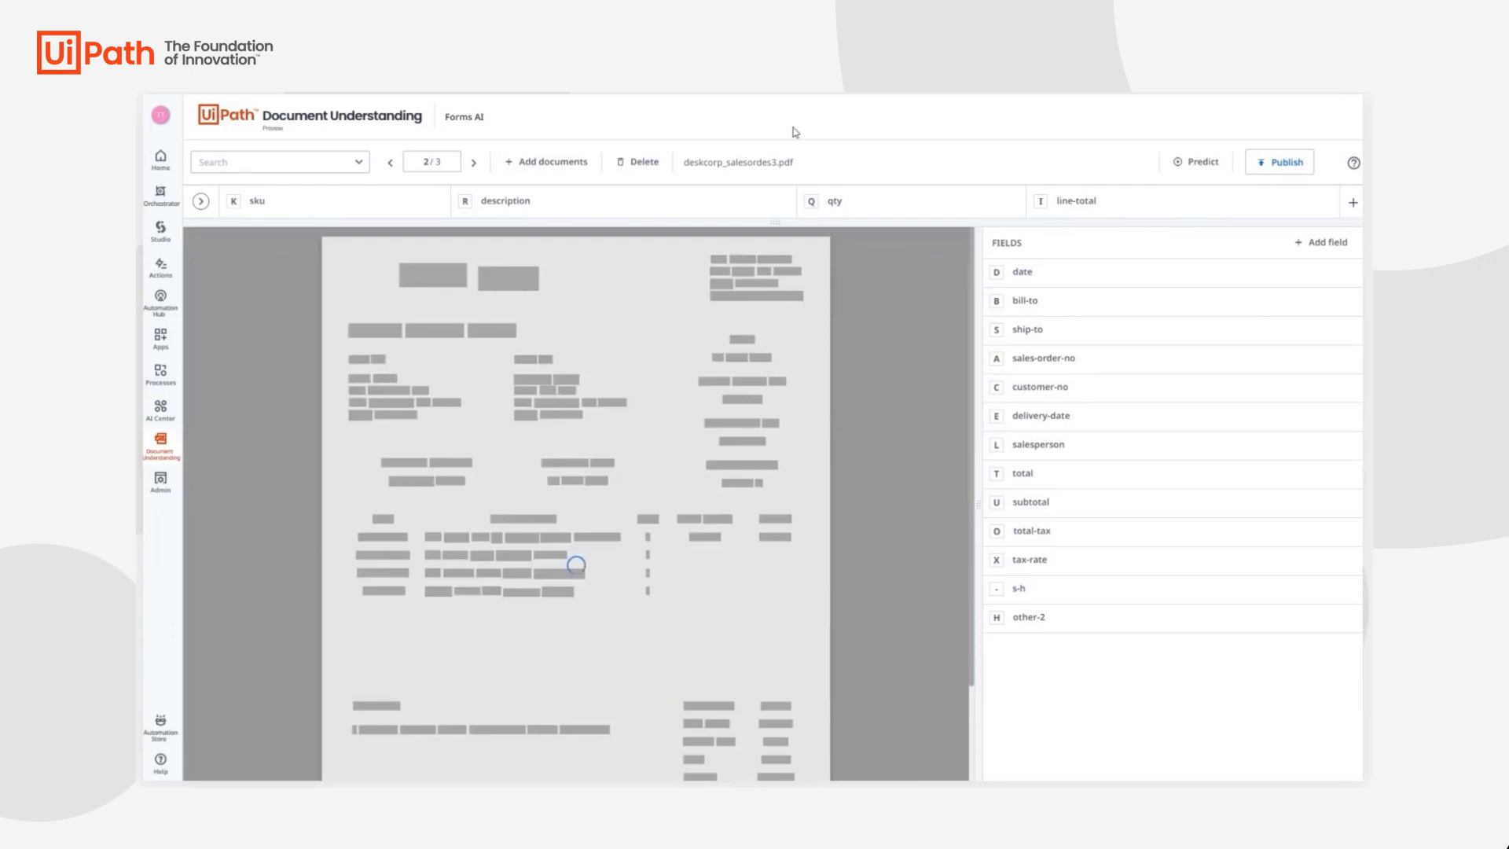
Check the second form's extracted header fields and four line items, then advance to form 3
left_click(1196, 161)
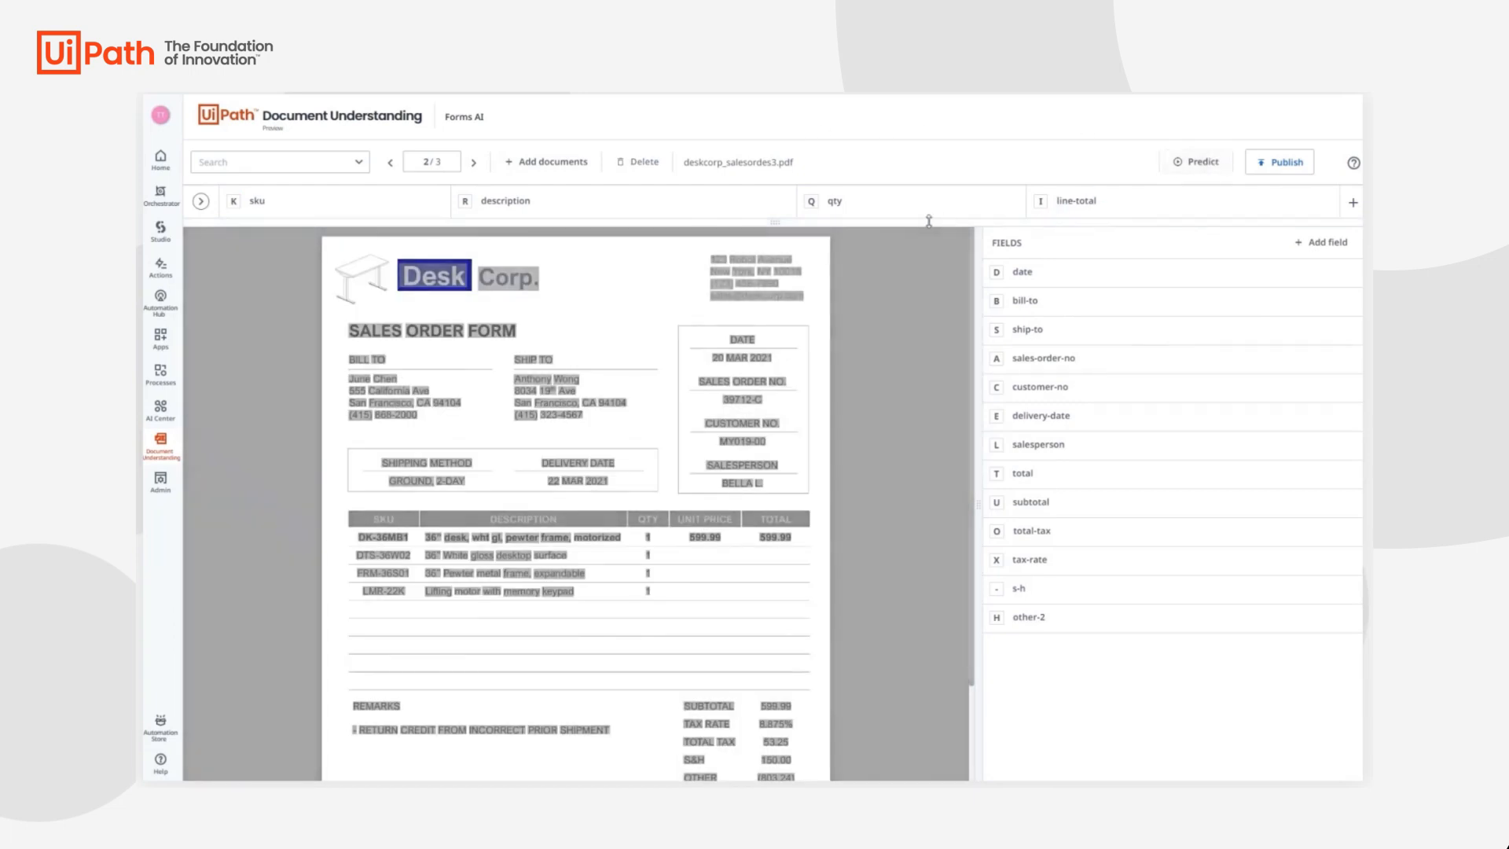
left_click(1196, 160)
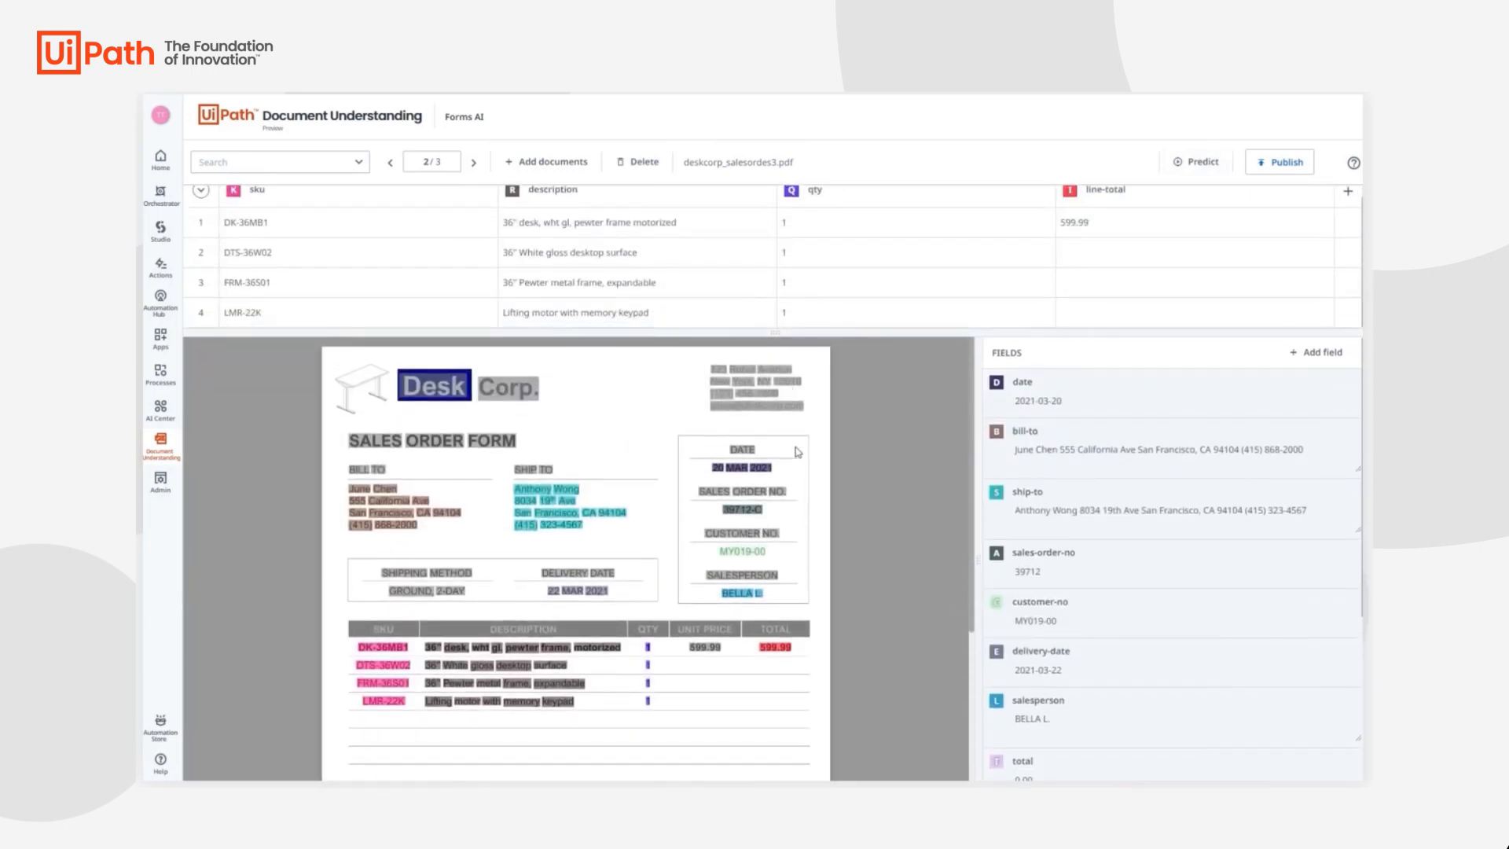
scroll("down", 3)
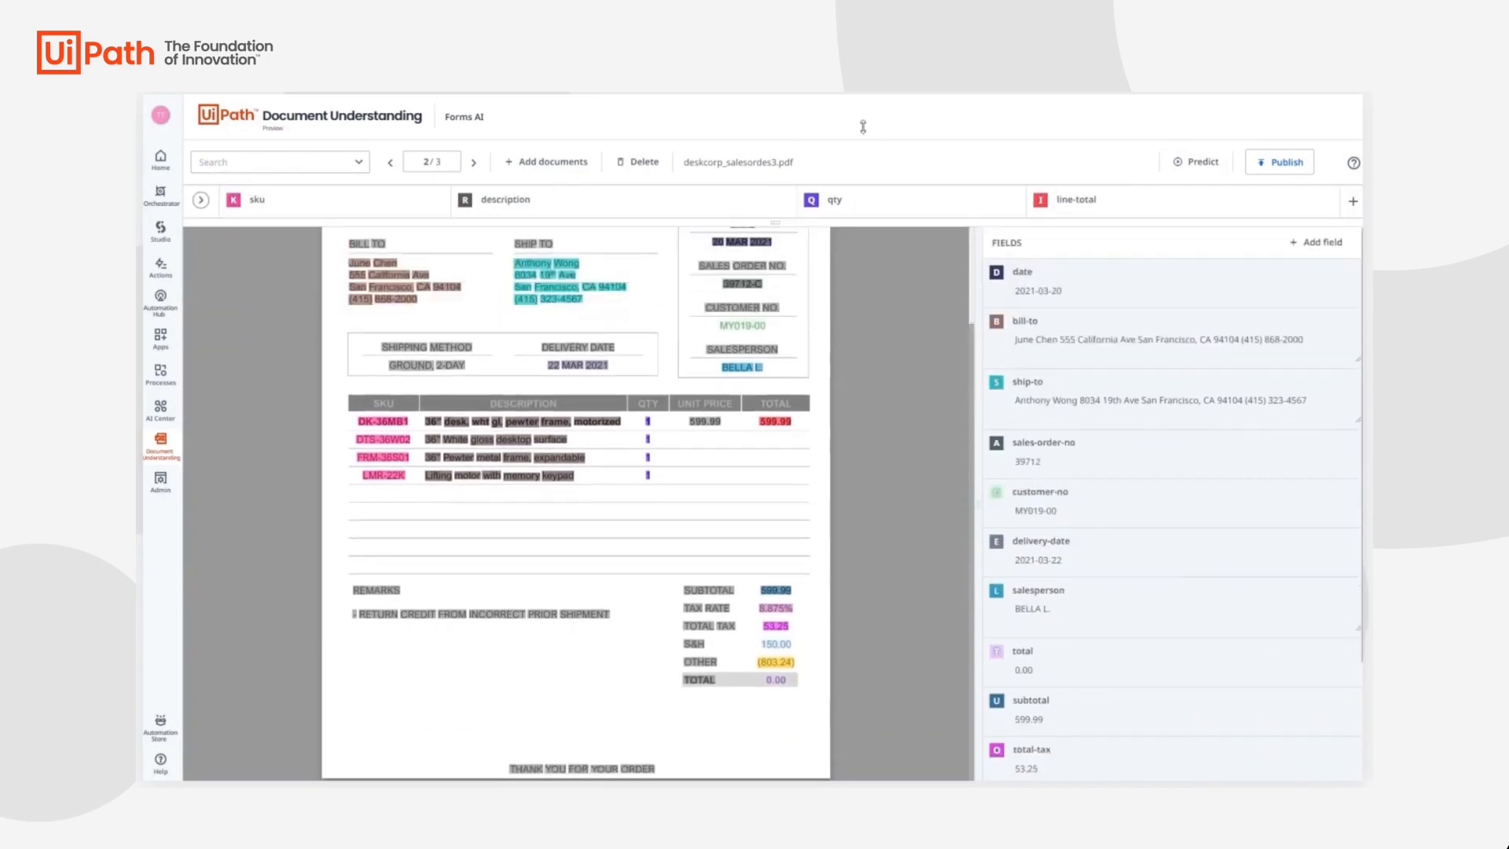
scroll("down", 3)
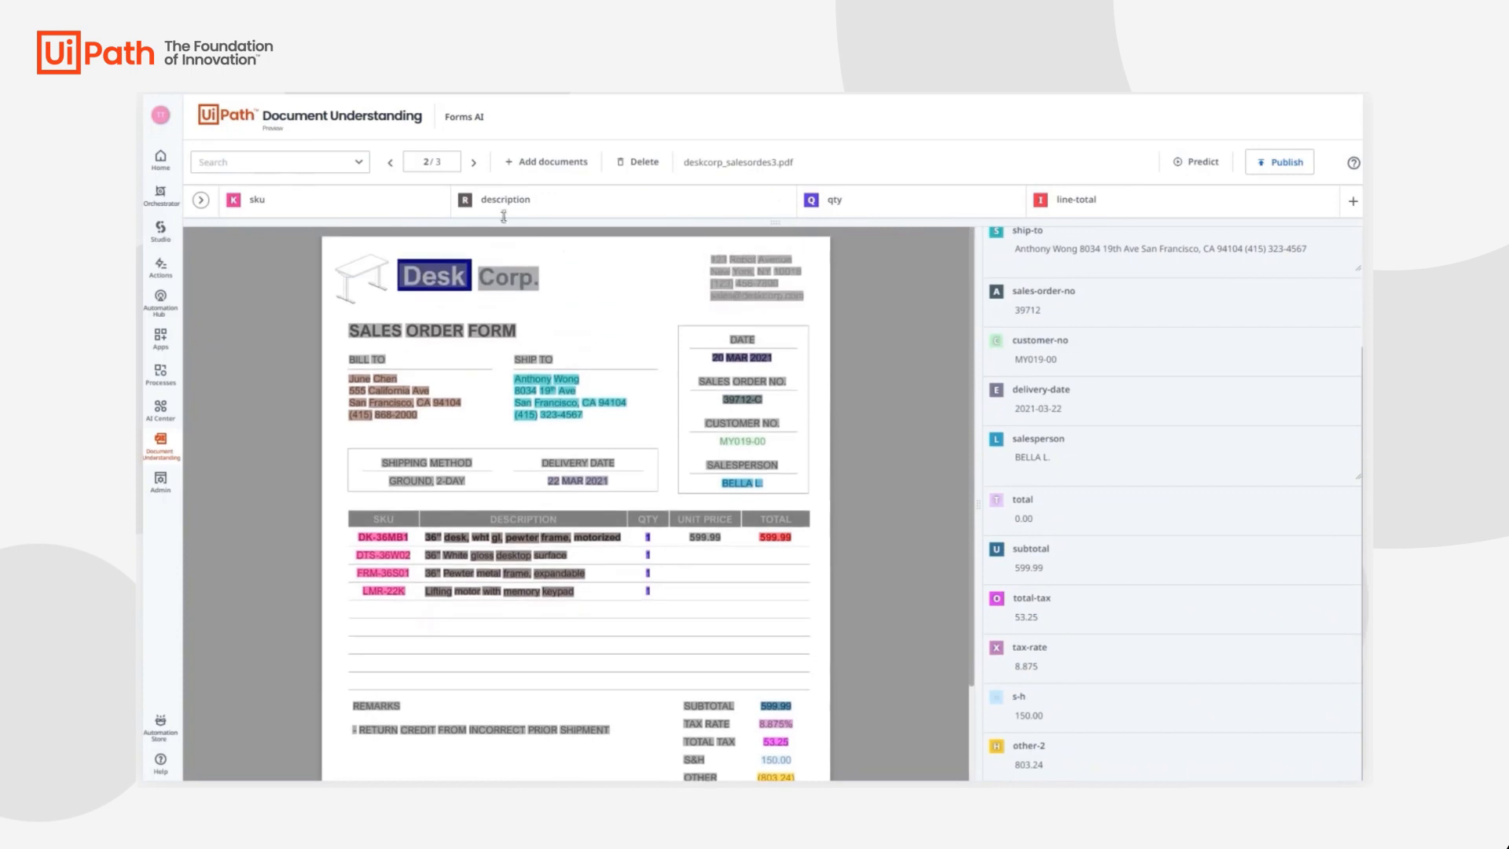
left_click(473, 160)
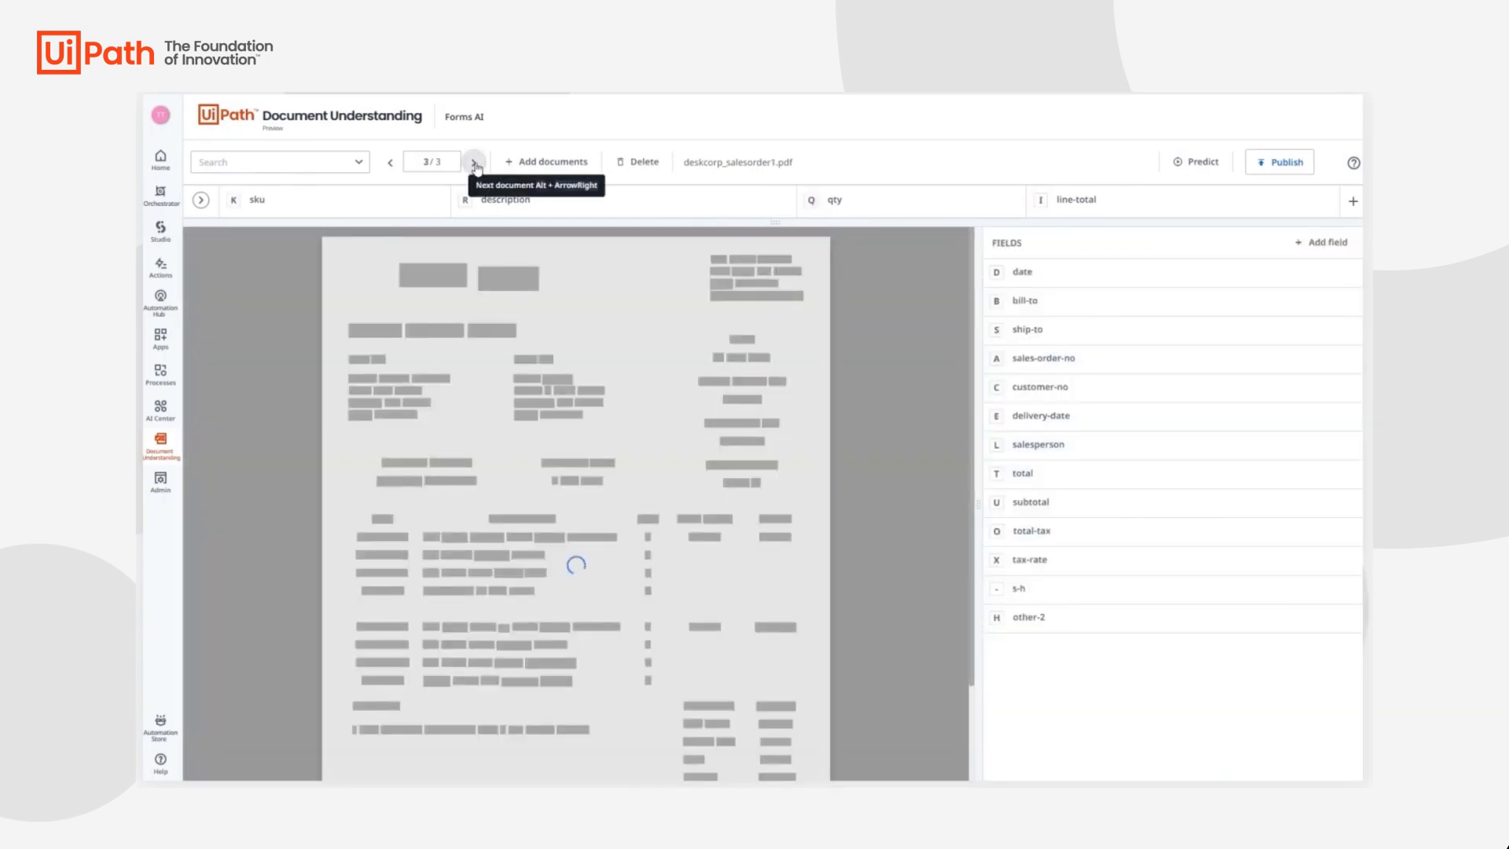
Let the third form's fields and eight line items populate and verify the 3160.08 total
left_click(473, 162)
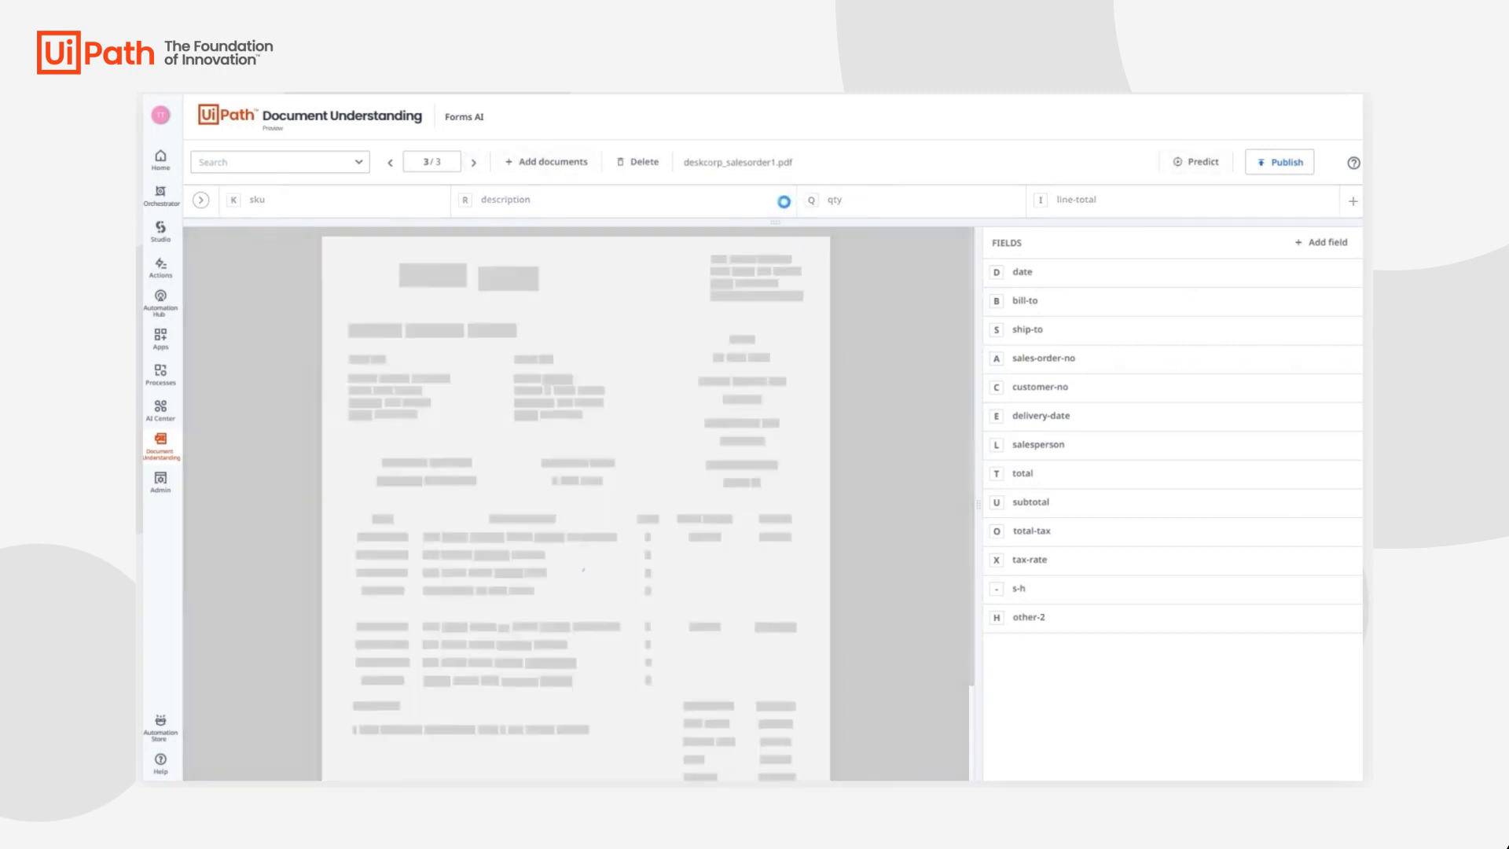
left_click(1197, 161)
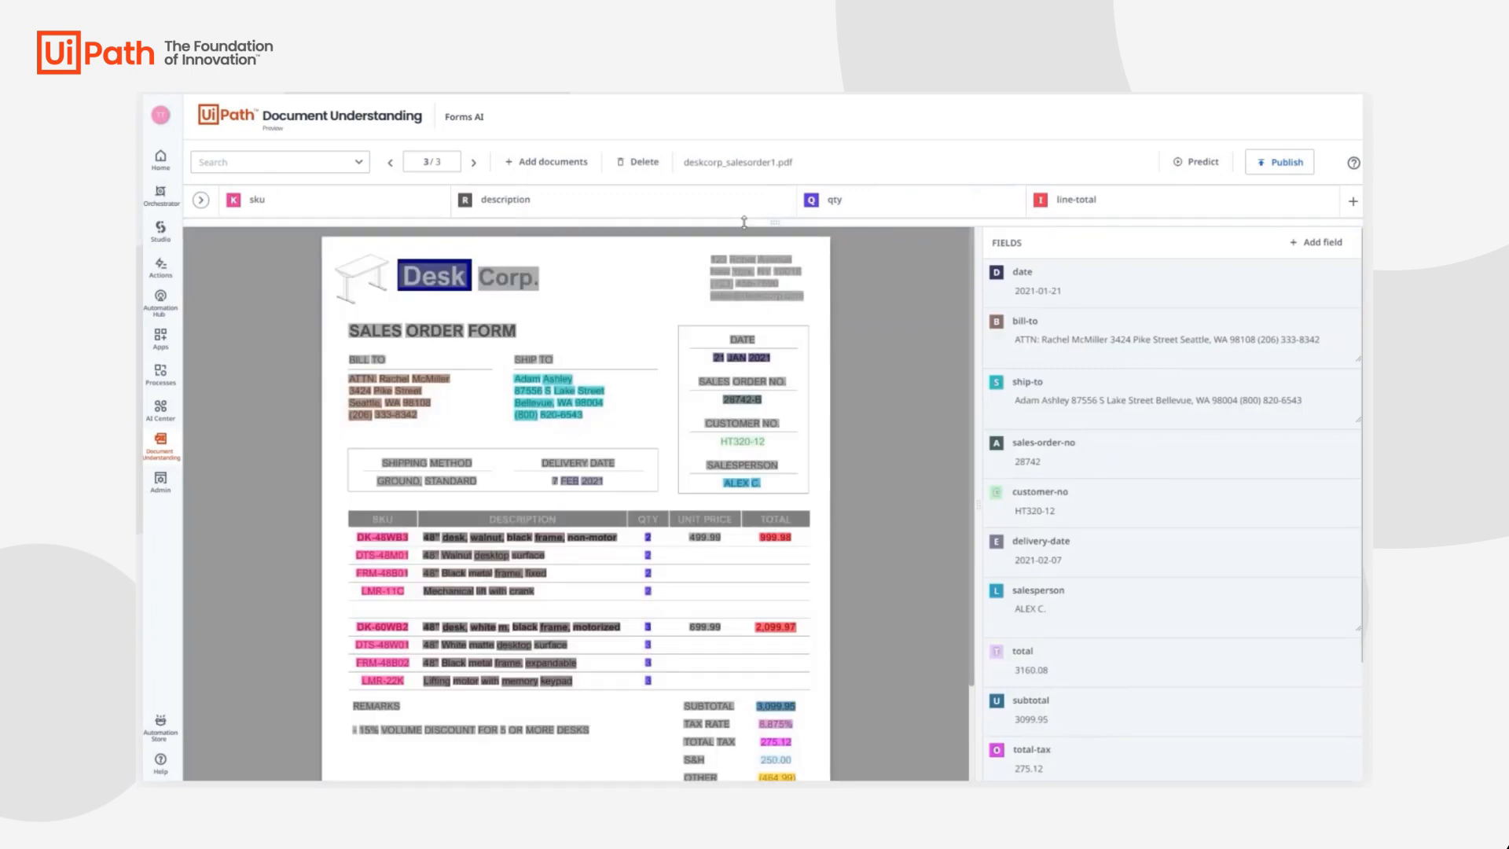
scroll("down", 3)
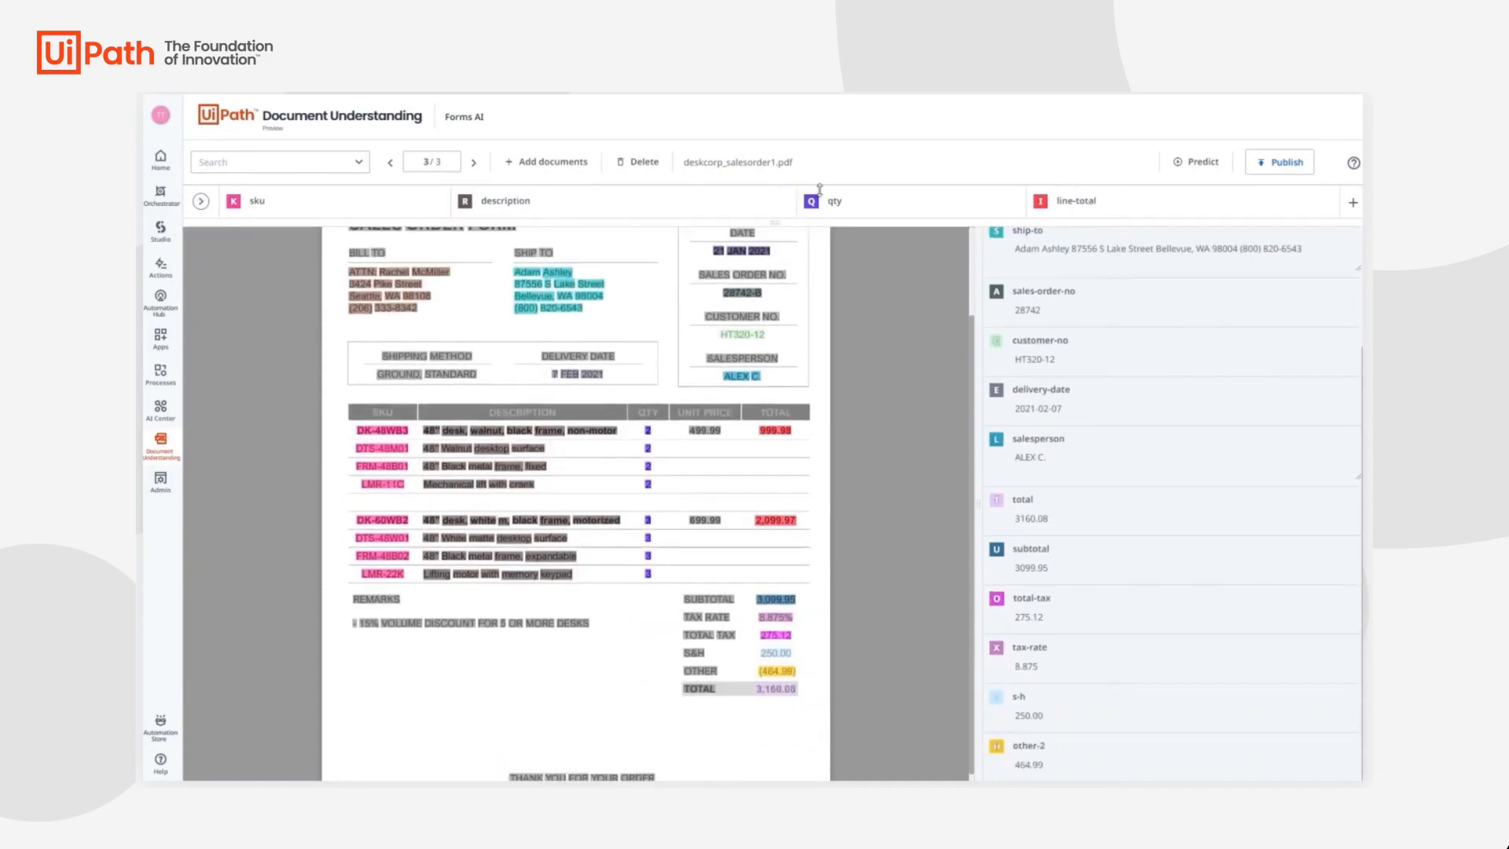
Publish the forms extractor with Extractor Name Sales Order Model
left_click(1280, 161)
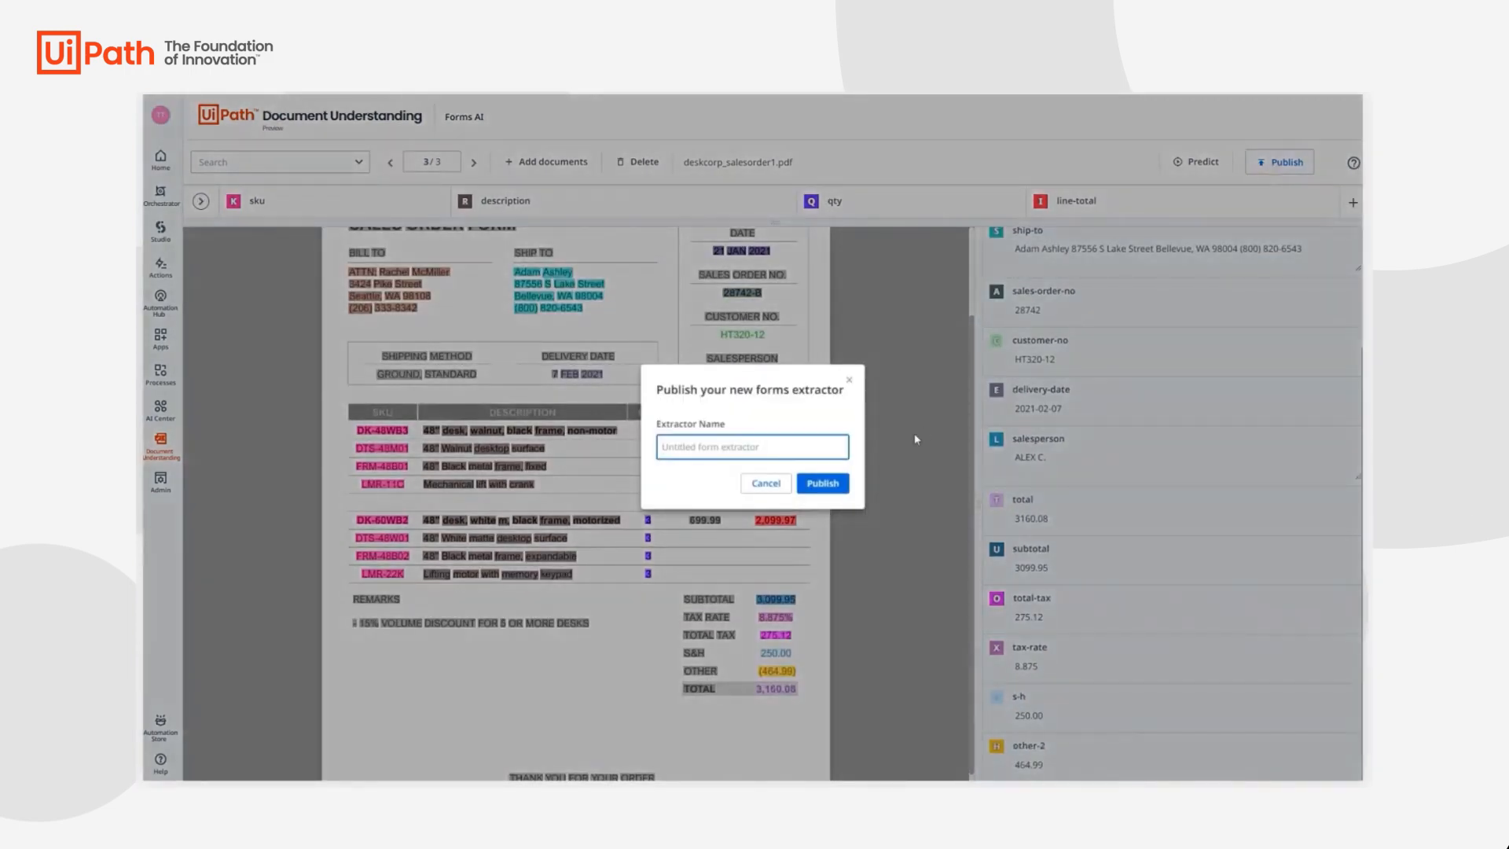
type("Sales Order")
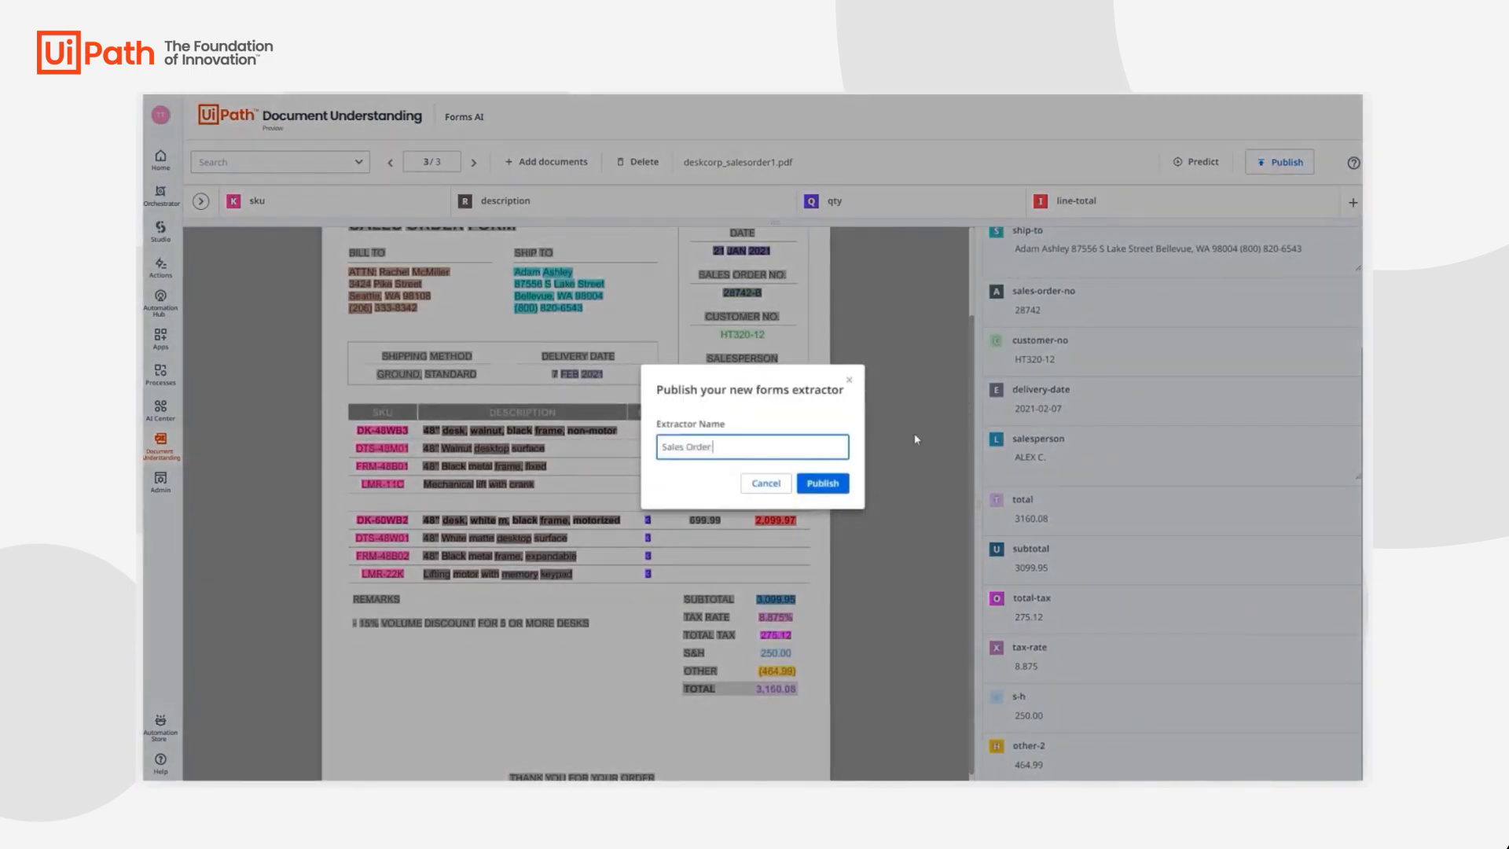
type("Model")
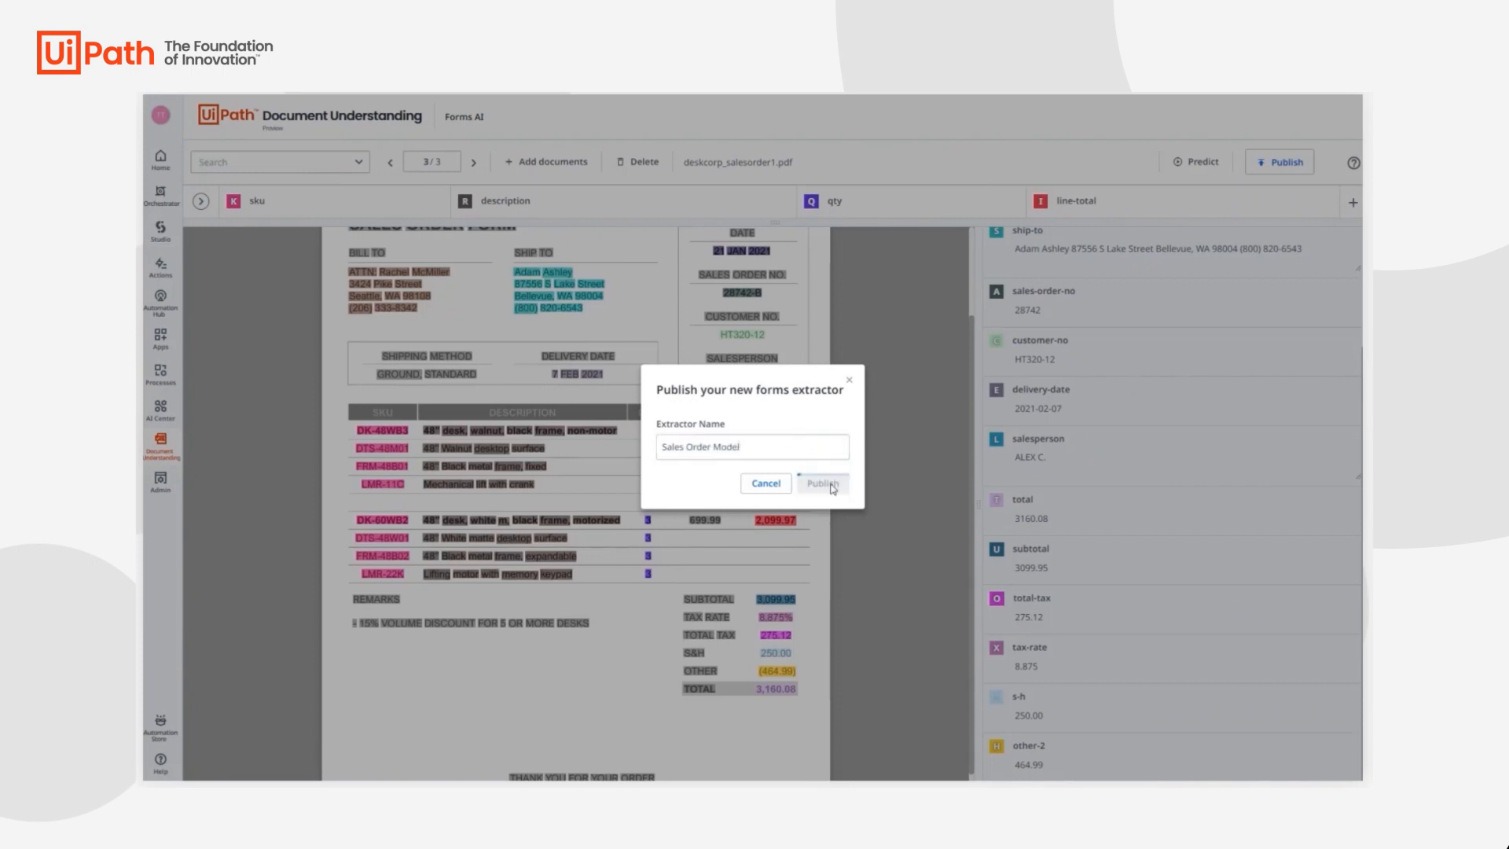
left_click(821, 483)
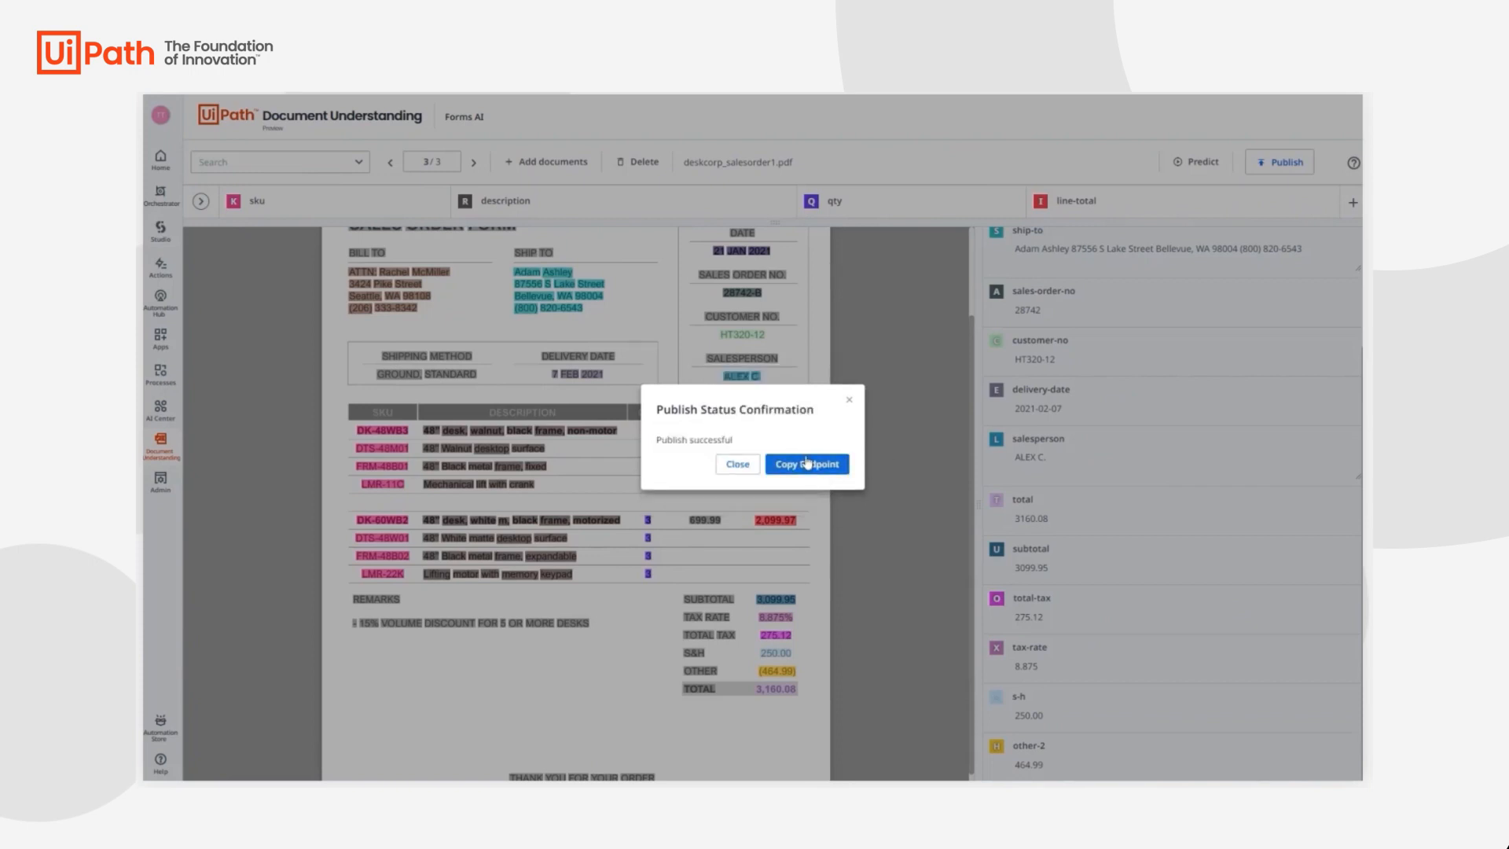